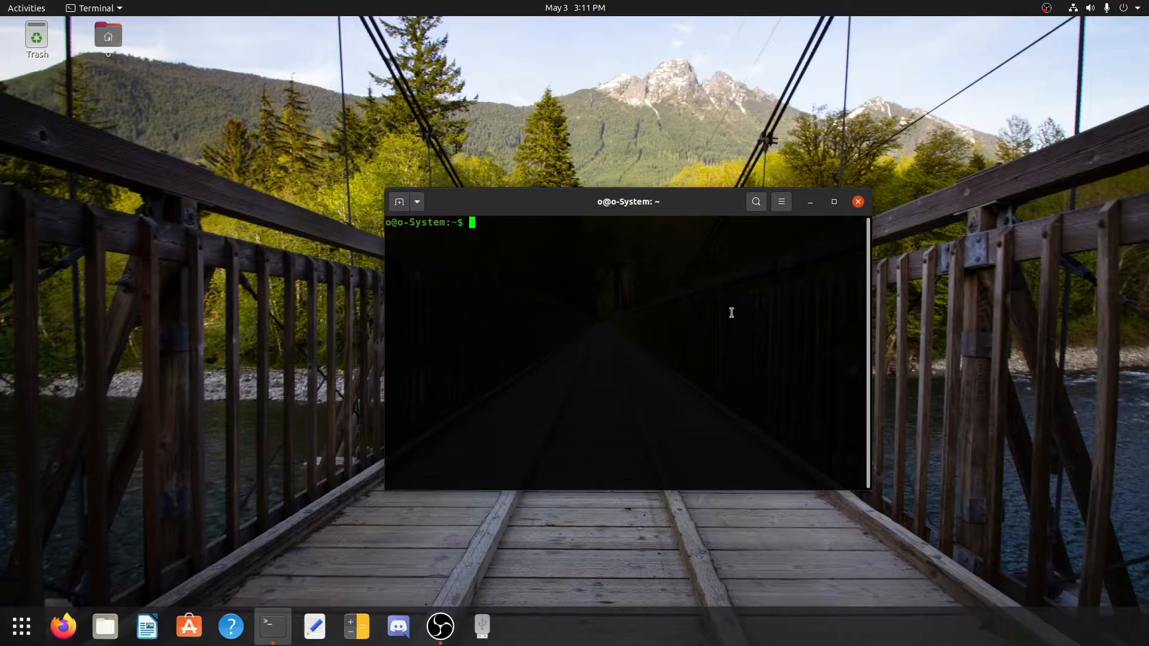
- Relaunch a fresh Terminal window from the application search and recentre it on screen
{"action": "left_click", "coordinate": [857, 201]}
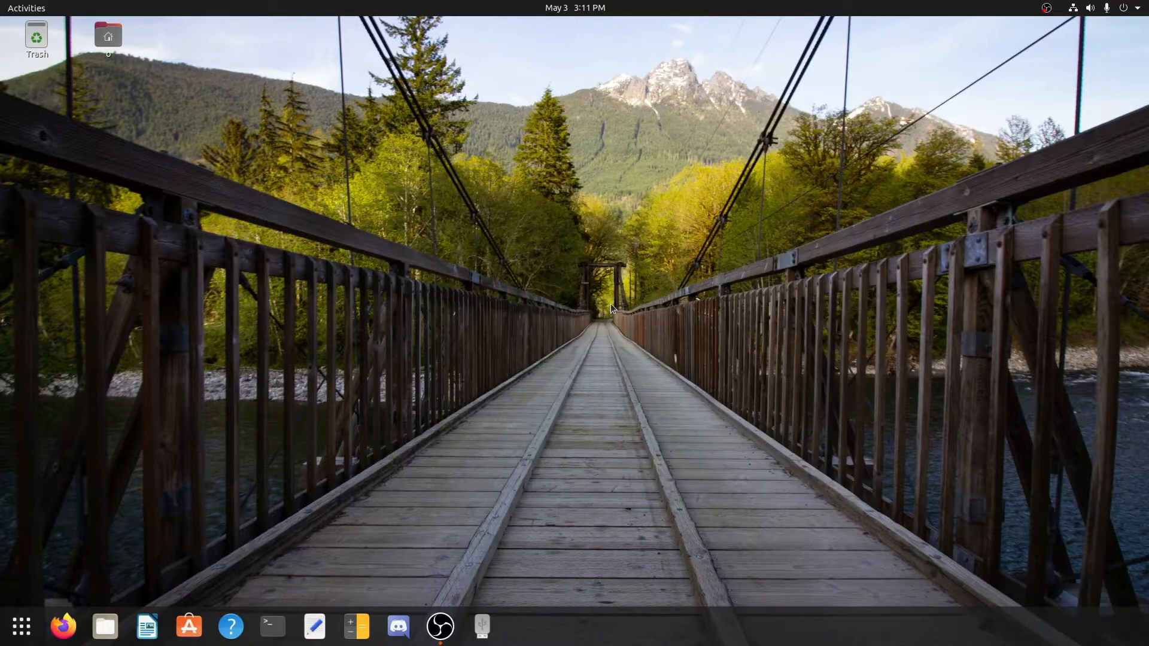
{"action": "left_click", "coordinate": [439, 627]}
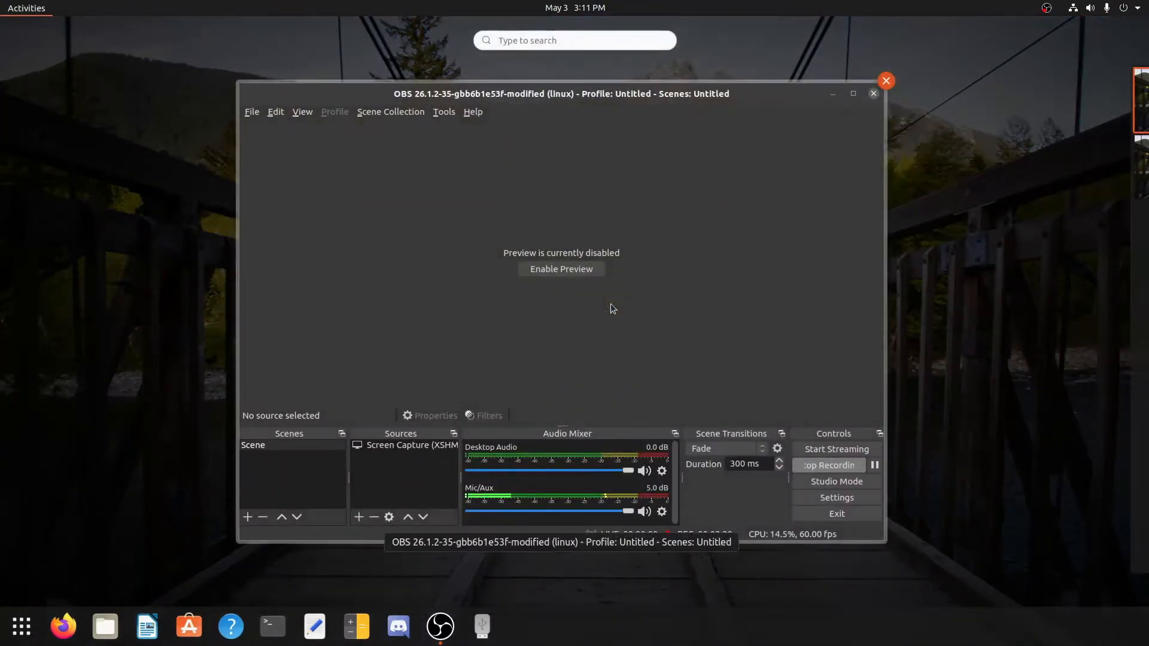
{"action": "type", "text": "ter"}
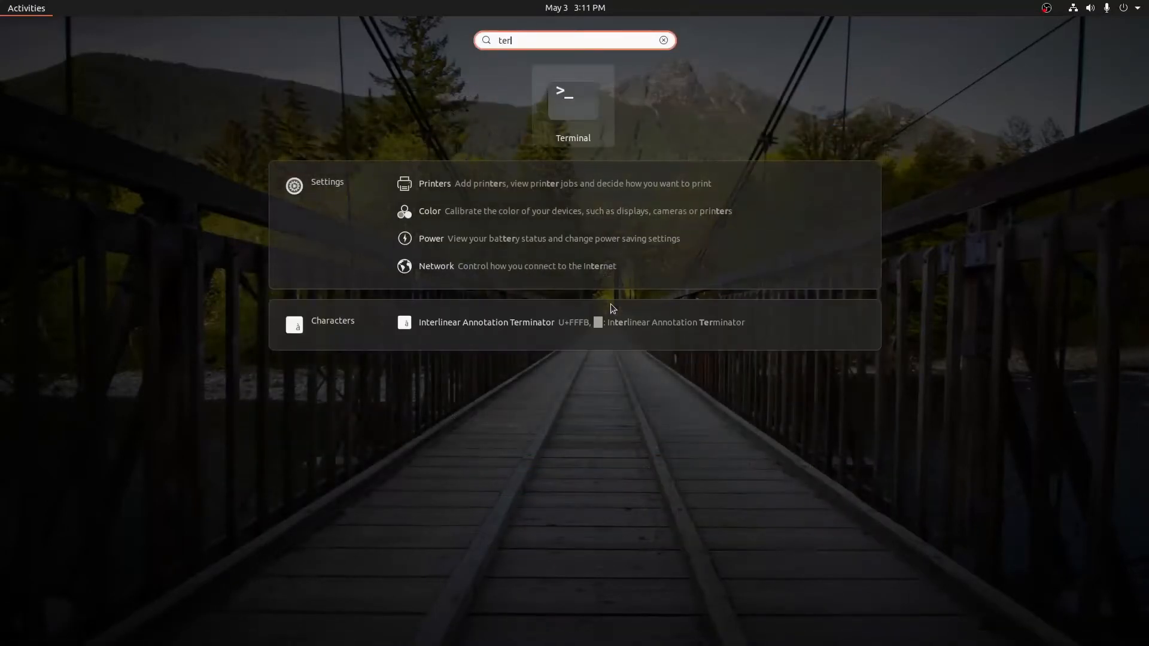
{"action": "left_click", "coordinate": [573, 106]}
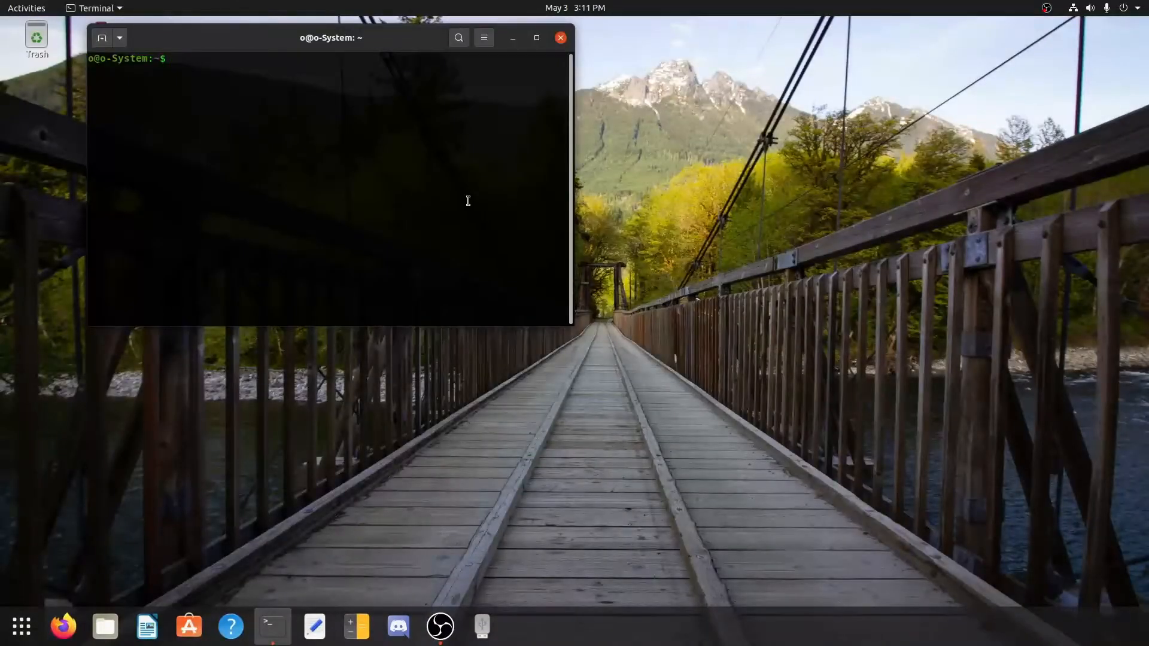
{"action": "left_click_drag", "start_coordinate": [331, 37], "coordinate": [590, 198]}
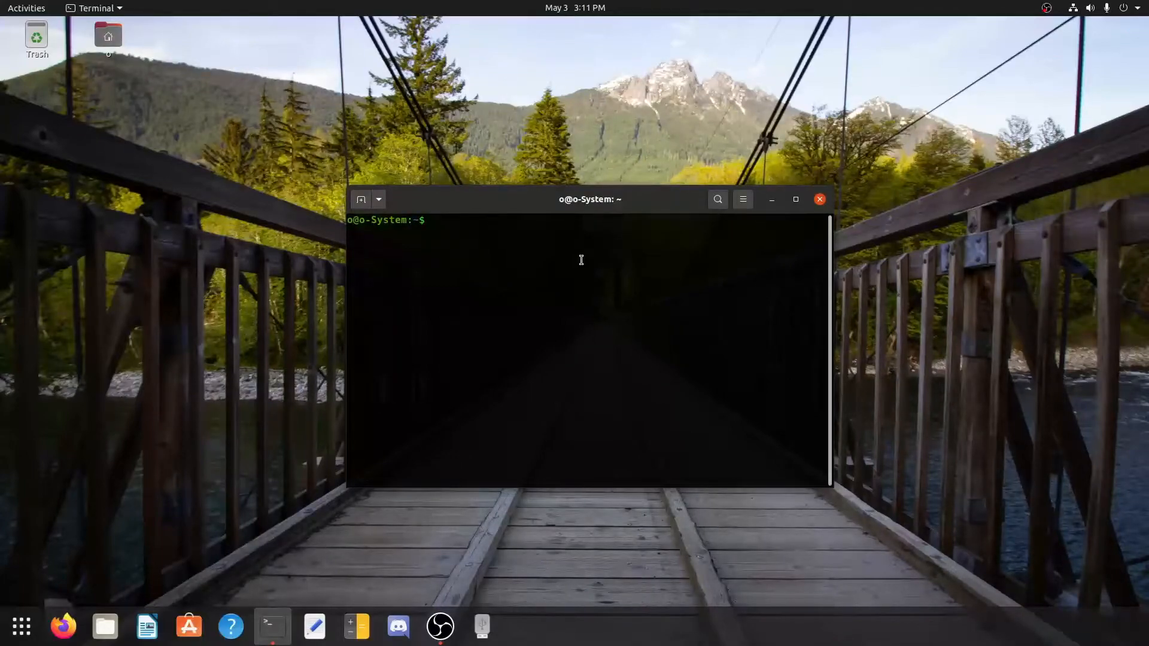
- Enter the command 'sudo apt install nasm' at the prompt to install the assembler
{"action": "type", "text": "sudo"}
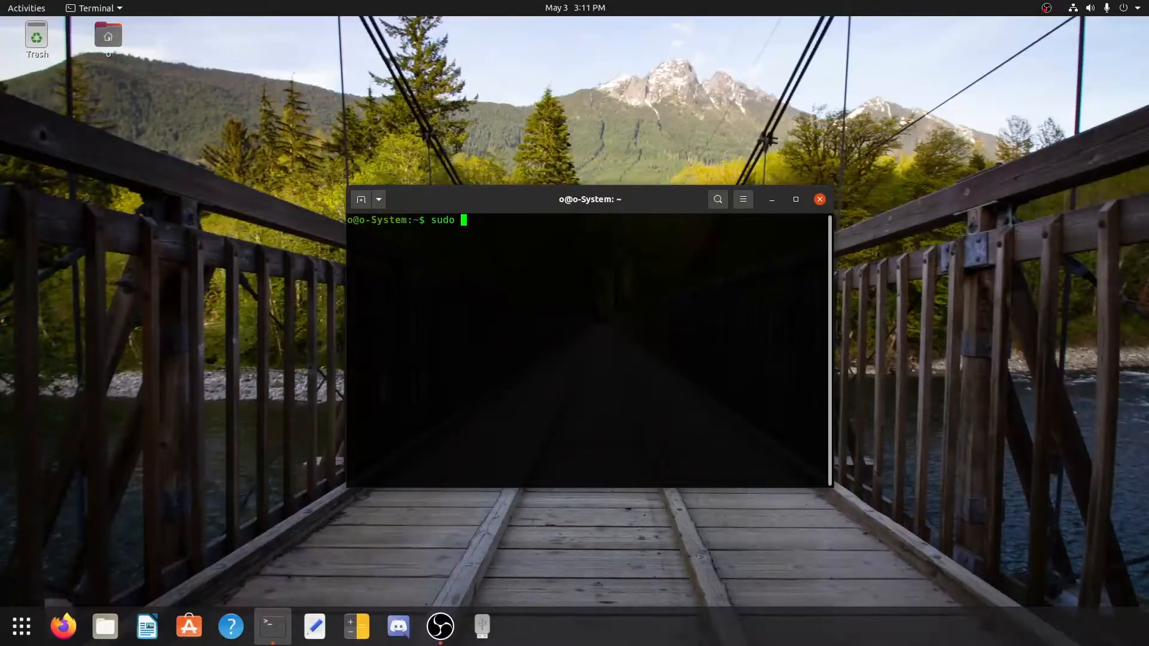
{"action": "type", "text": "apt install"}
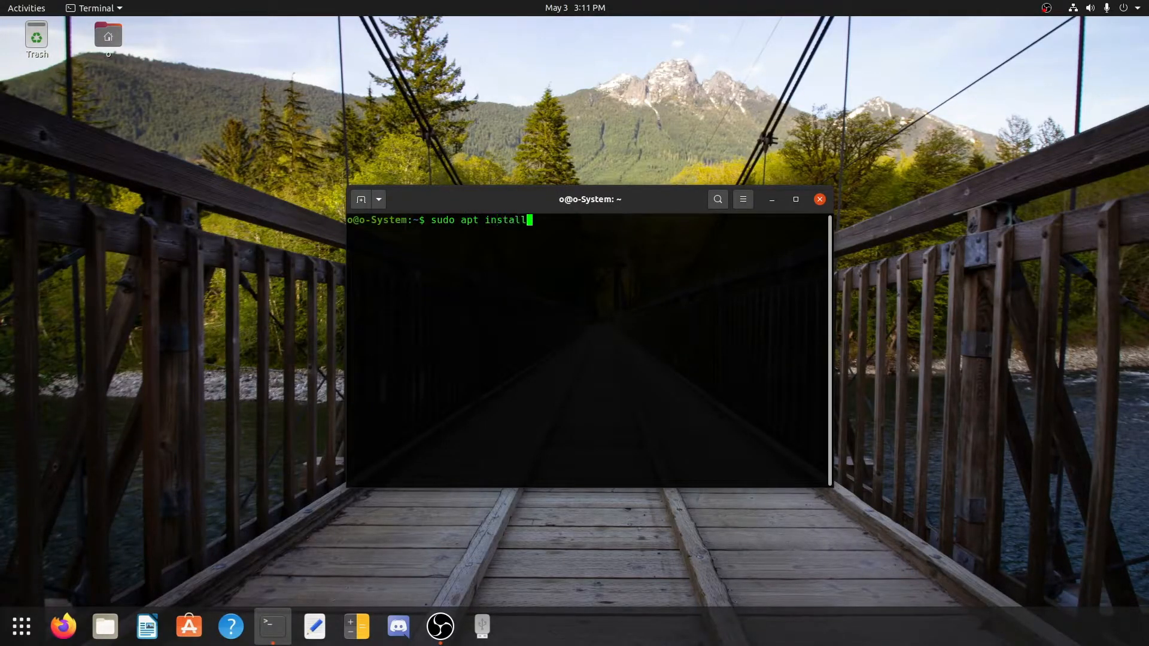
{"action": "type", "text": "nasm"}
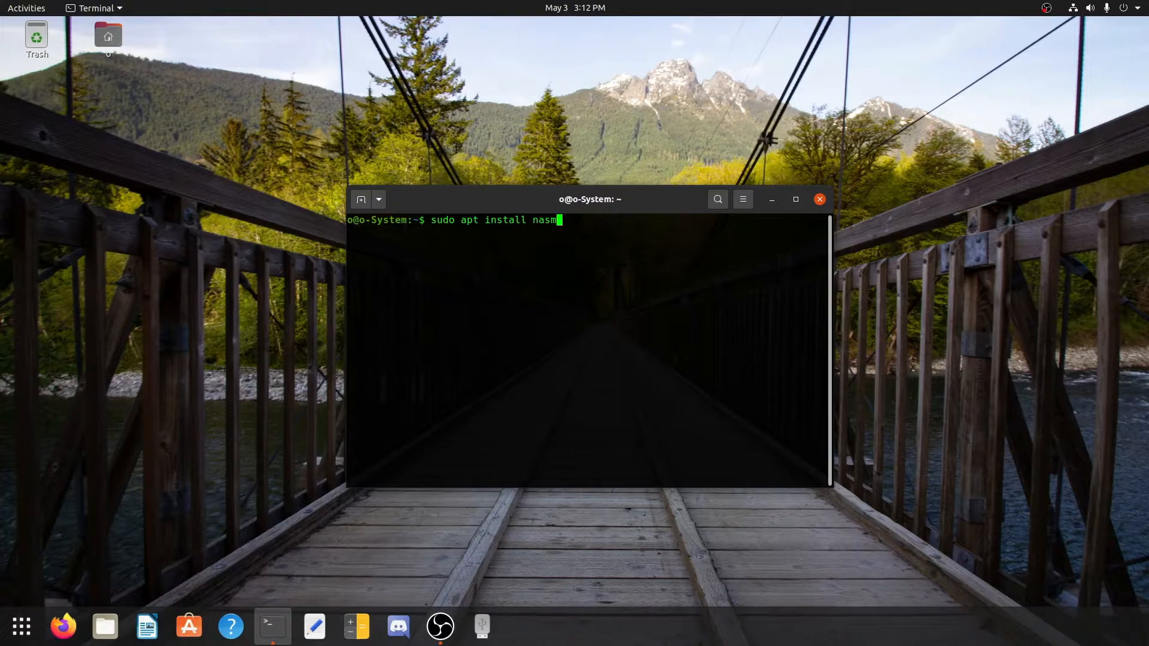
{"action": "mouse_move", "coordinate": [622, 237]}
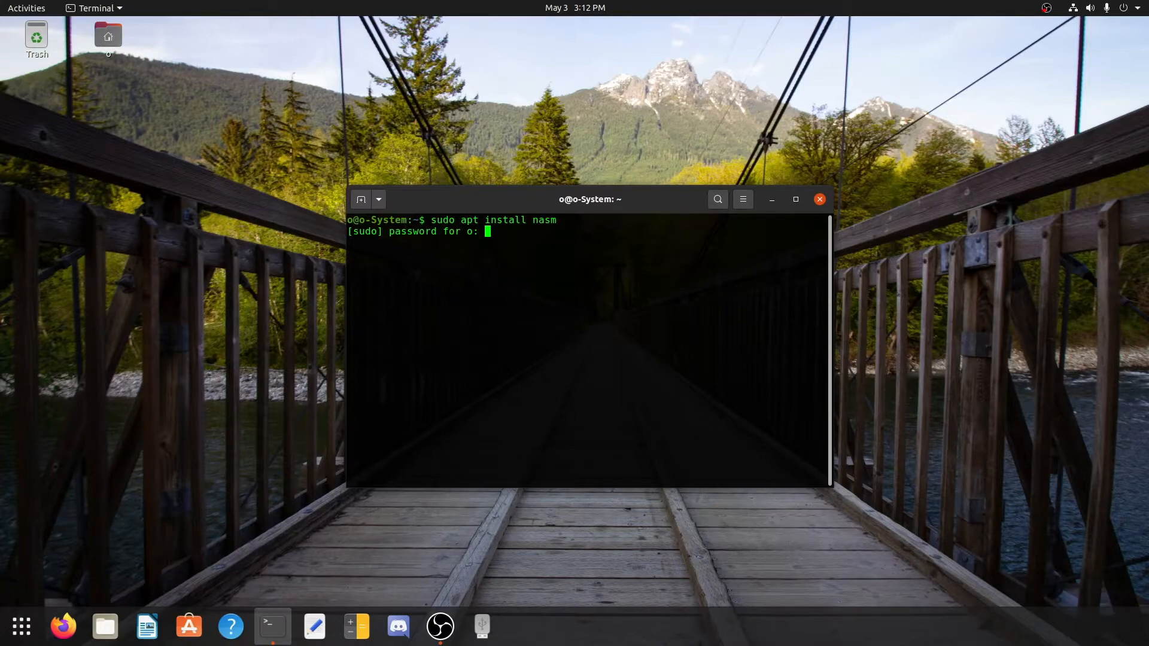
{"action": "mouse_move", "coordinate": [512, 236]}
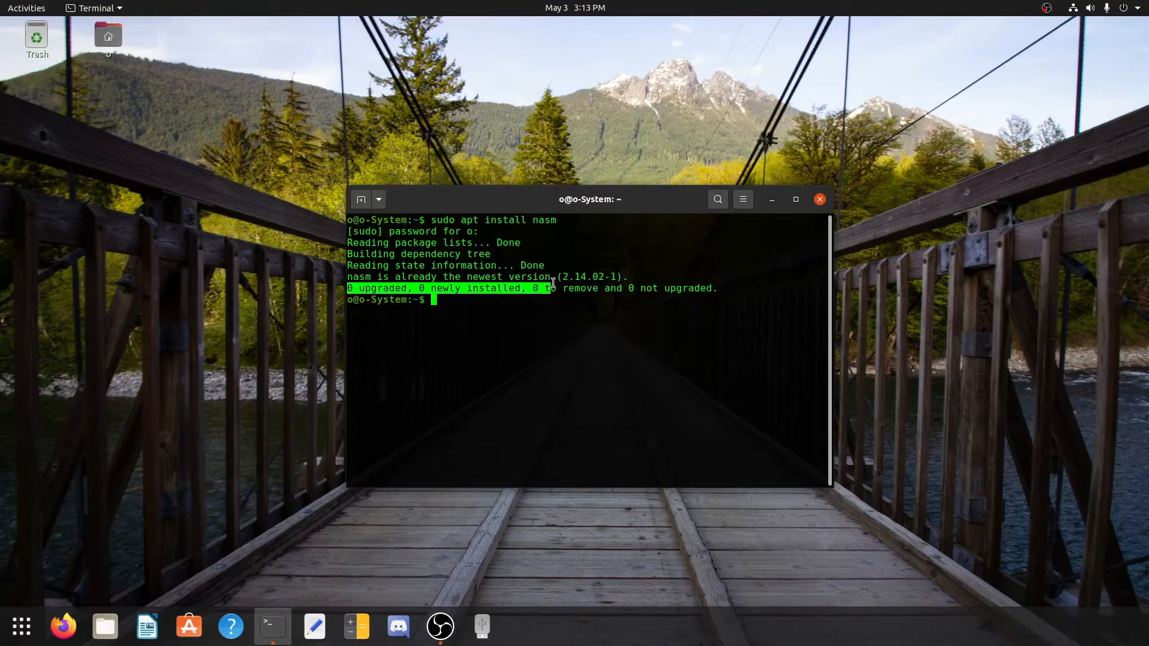
{"action": "left_click", "coordinate": [711, 288]}
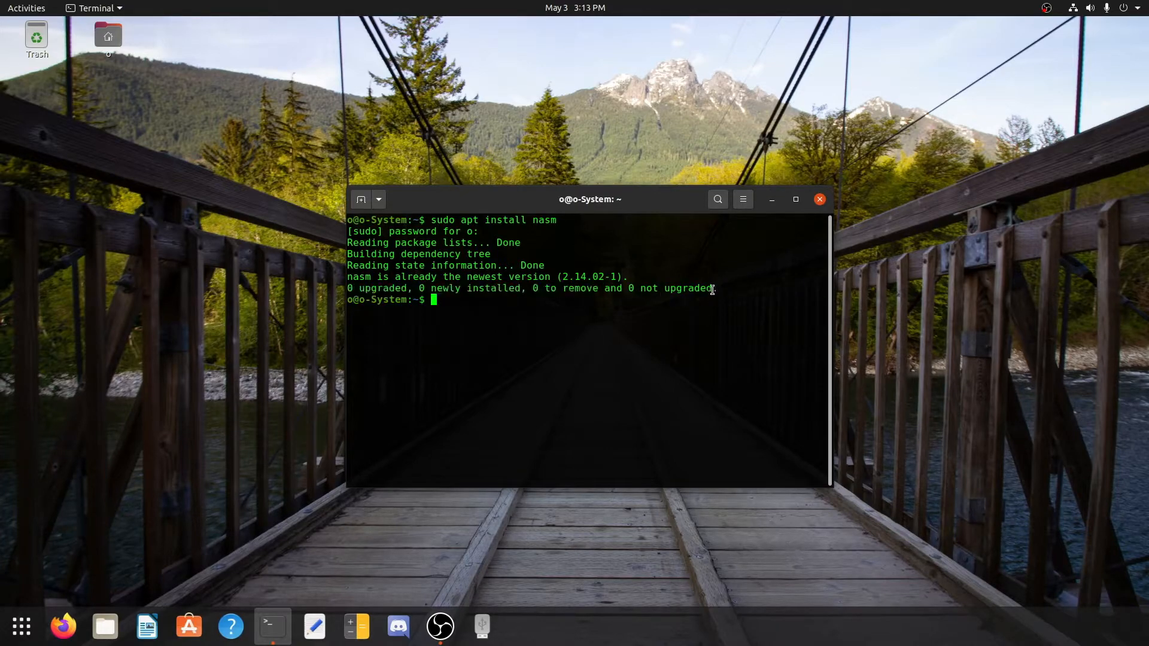
{"action": "mouse_move", "coordinate": [729, 285]}
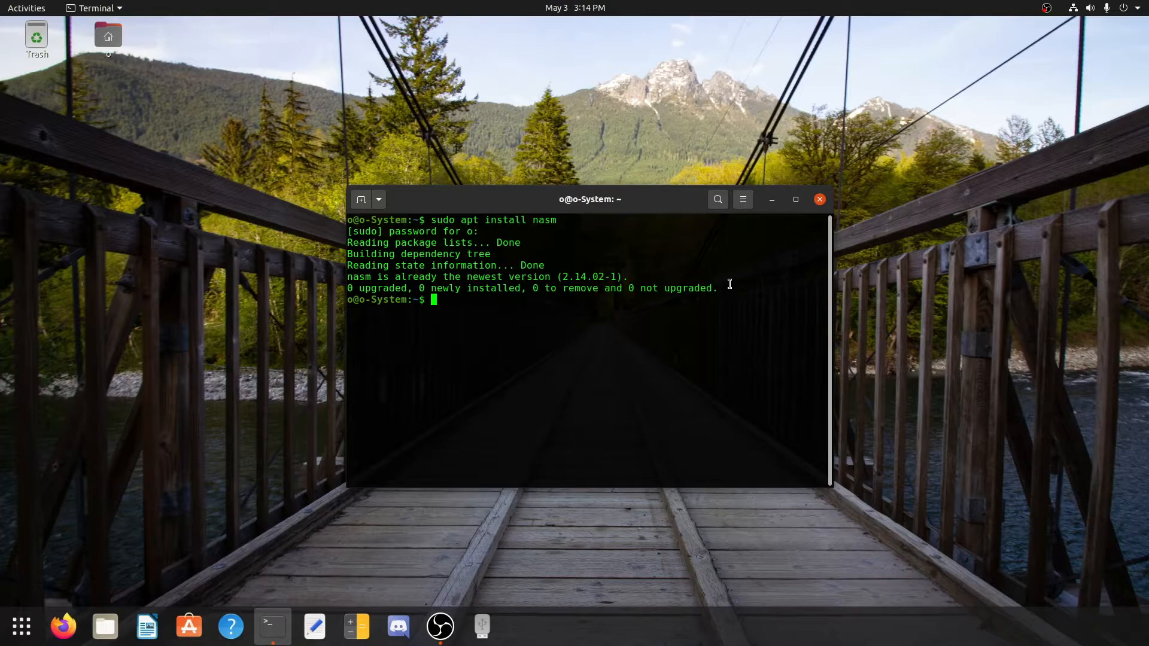
- Change into Desktop/ and prepare 'nano first.asm' at the prompt
{"action": "type", "text": "cd"}
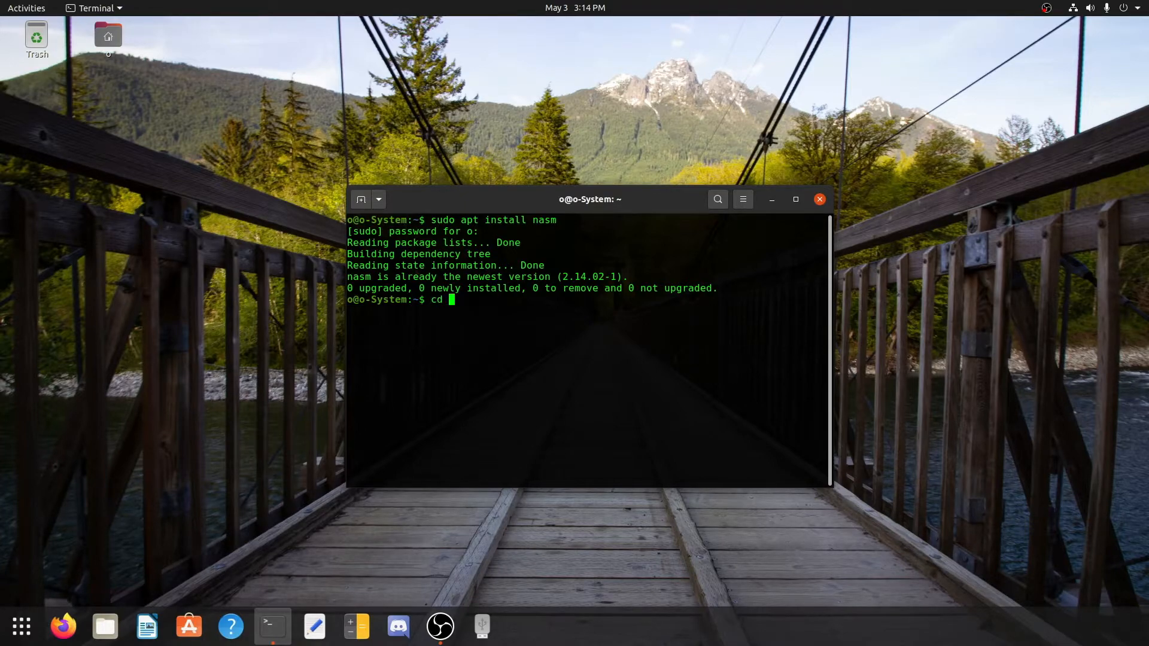
{"action": "type", "text": "Desktop/"}
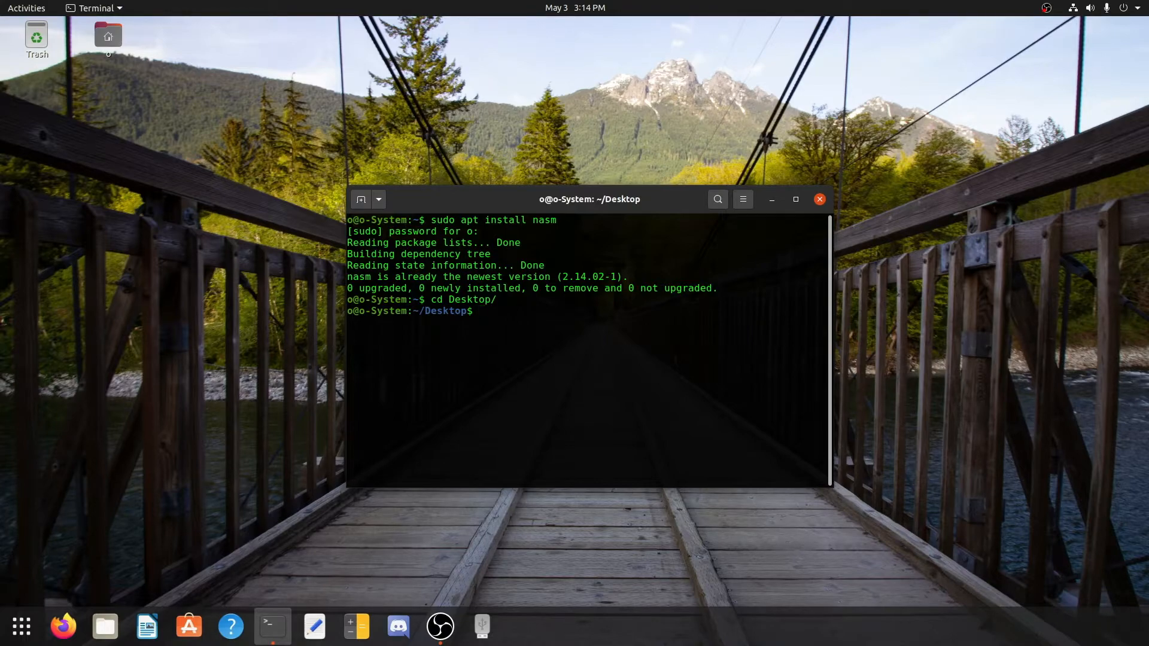
{"action": "type", "text": "nano"}
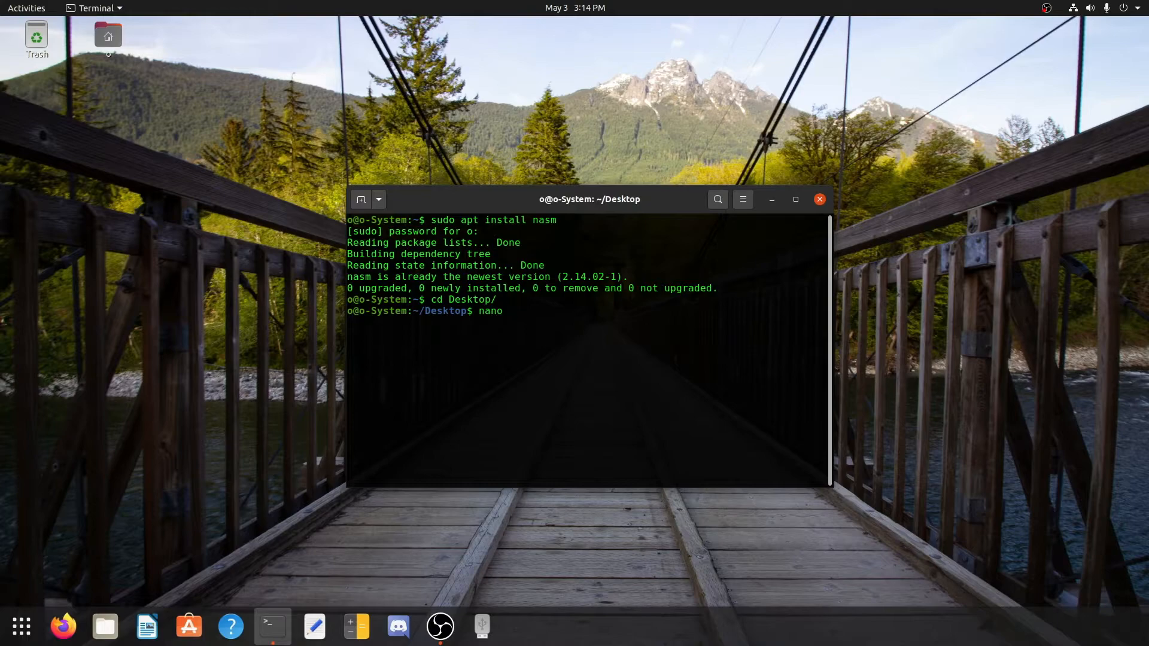
{"action": "type", "text": "first."}
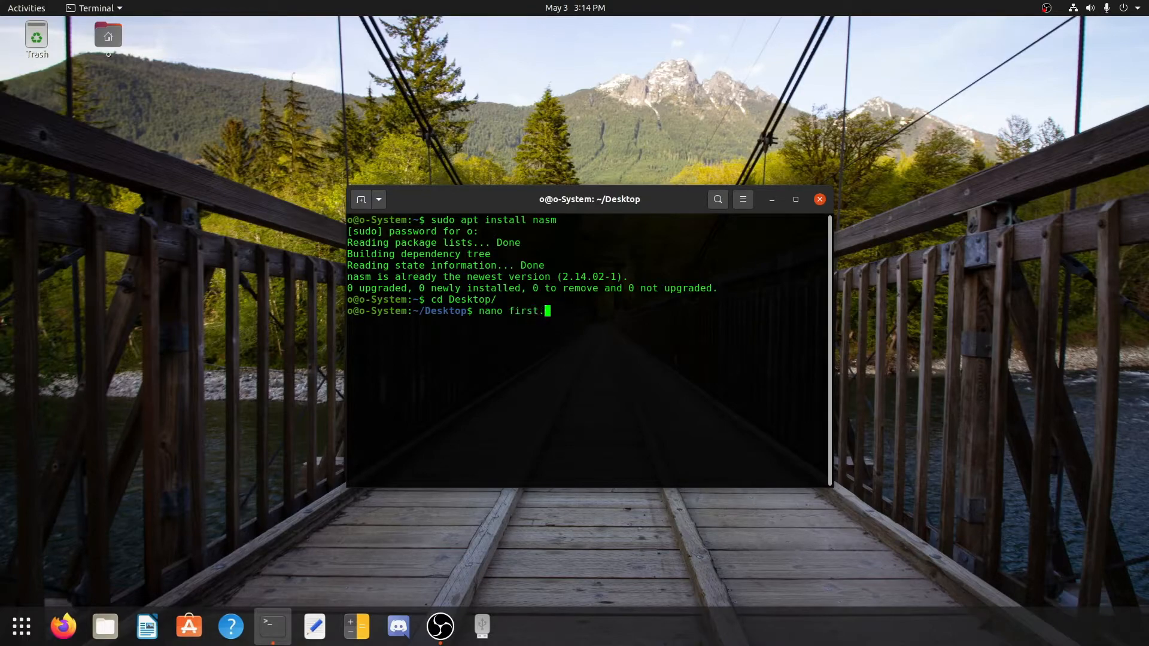
{"action": "type", "text": "asm"}
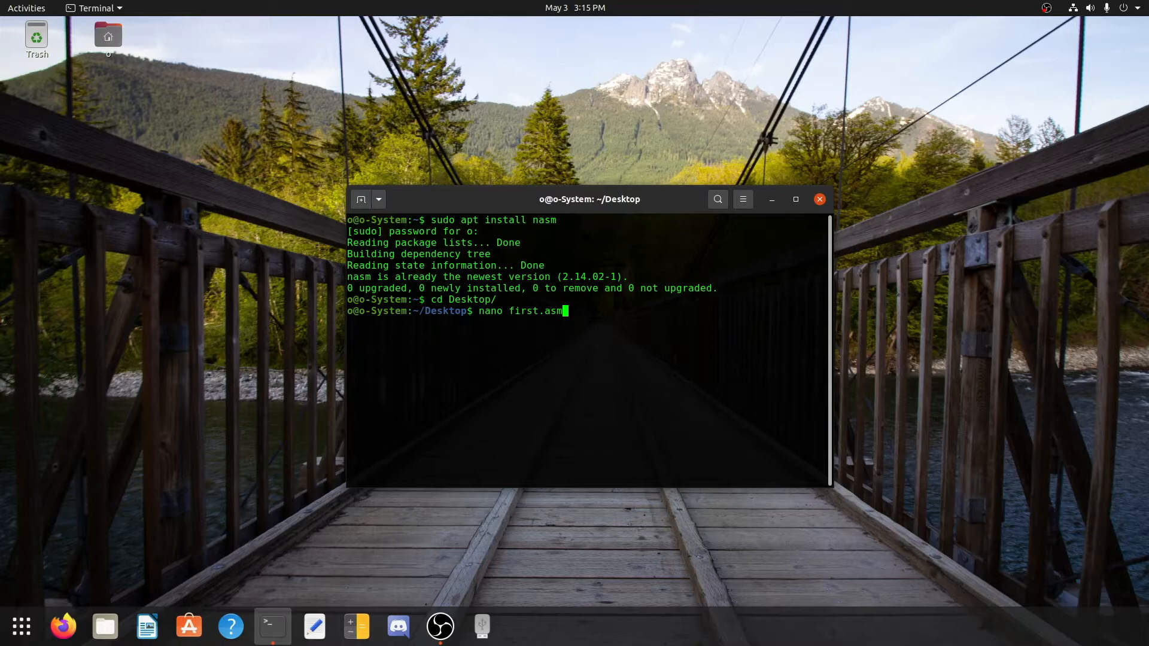
- Write the 12-line Hello World program with .data/.text sections and syscall in nano, then save first.asm
{"action": "key", "text": "Return"}
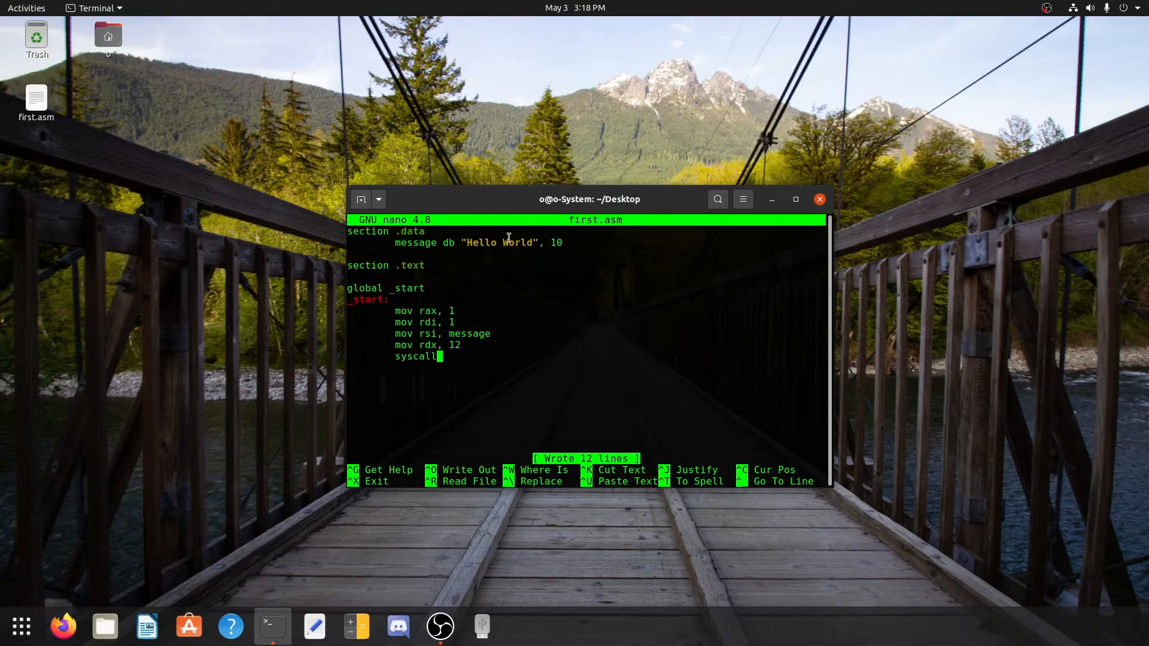
{"action": "left_click", "coordinate": [36, 103]}
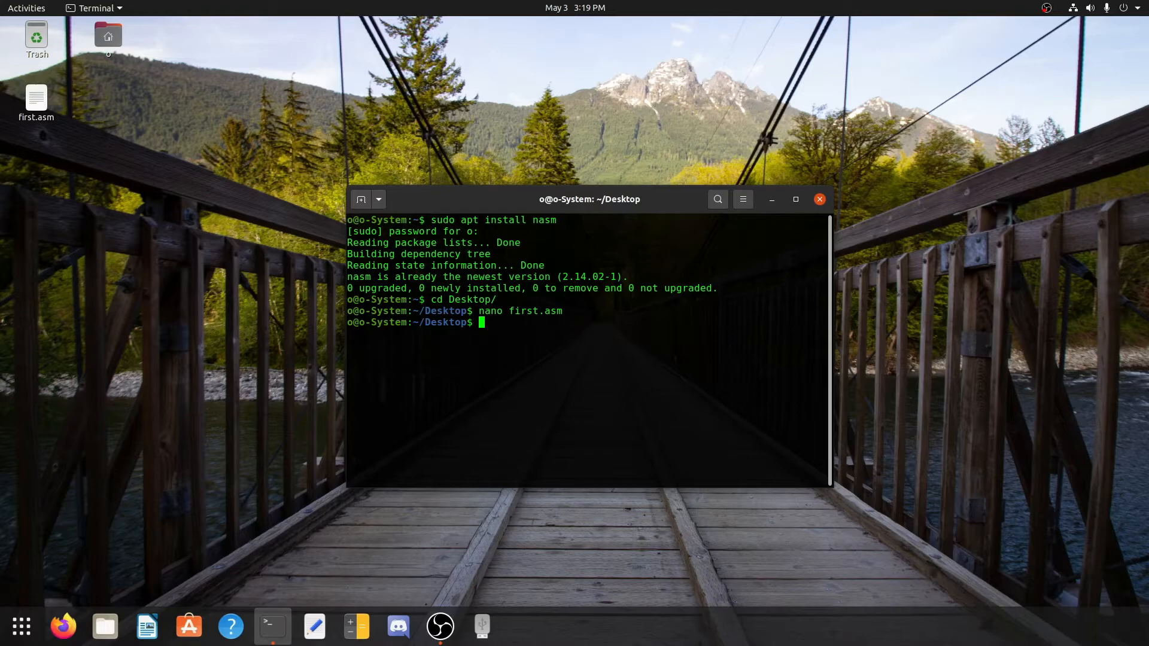
- Assemble with 'nasm -f elf64 first.asm' to produce the first.o object file
{"action": "type", "text": "nasm -f"}
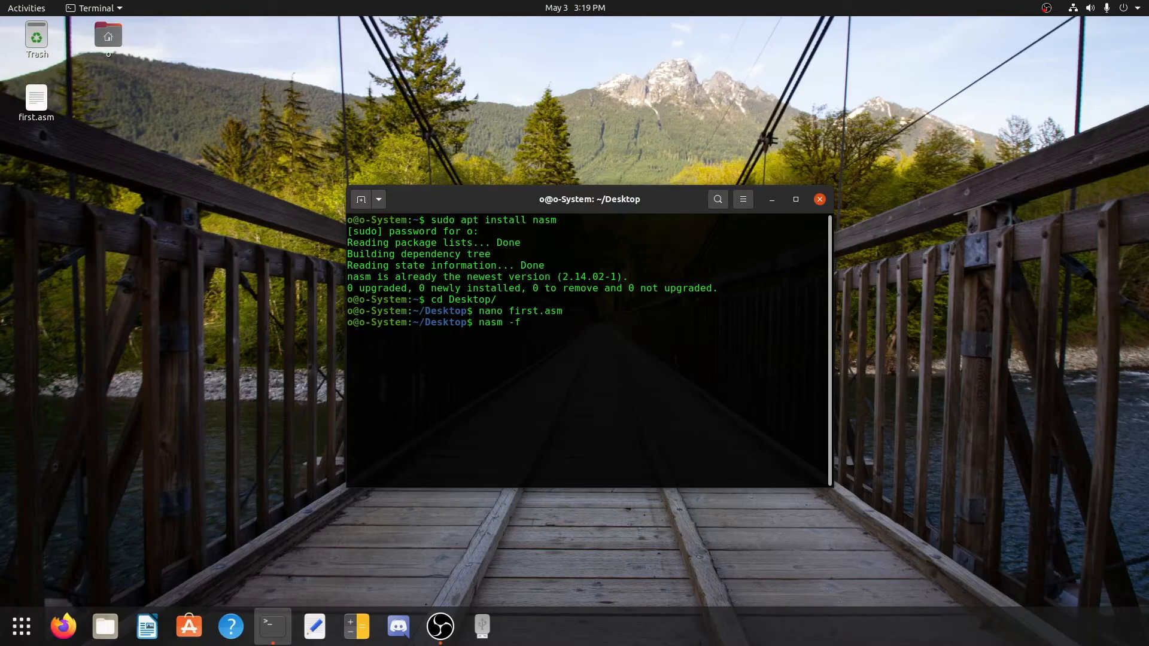
{"action": "type", "text": "elf"}
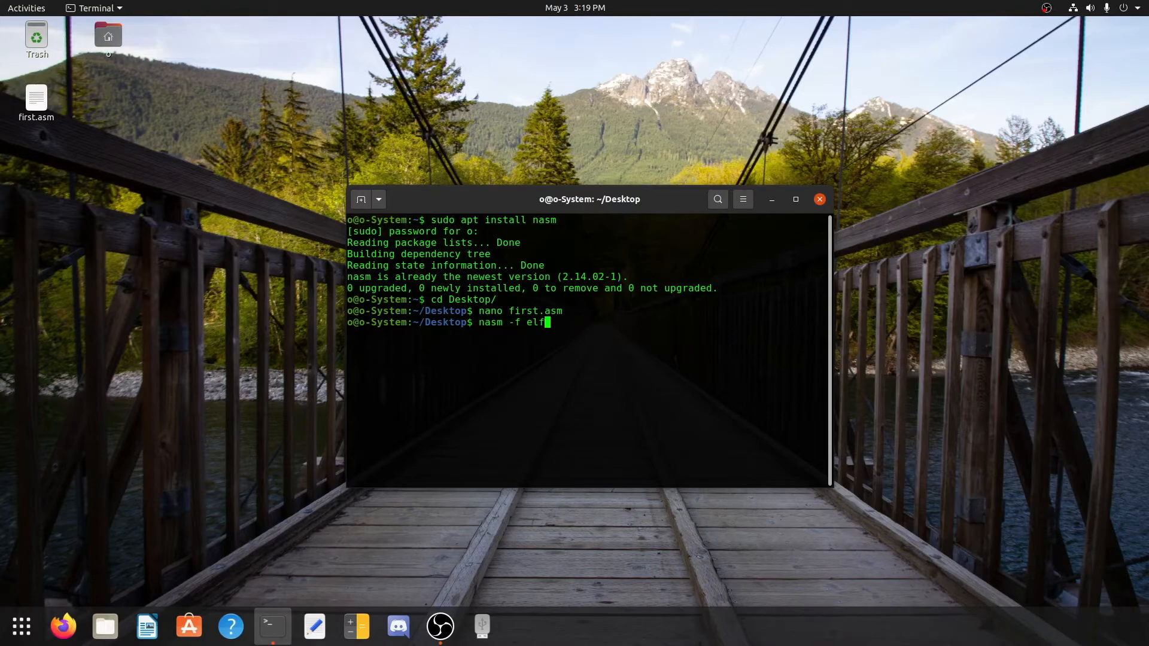
{"action": "type", "text": "64"}
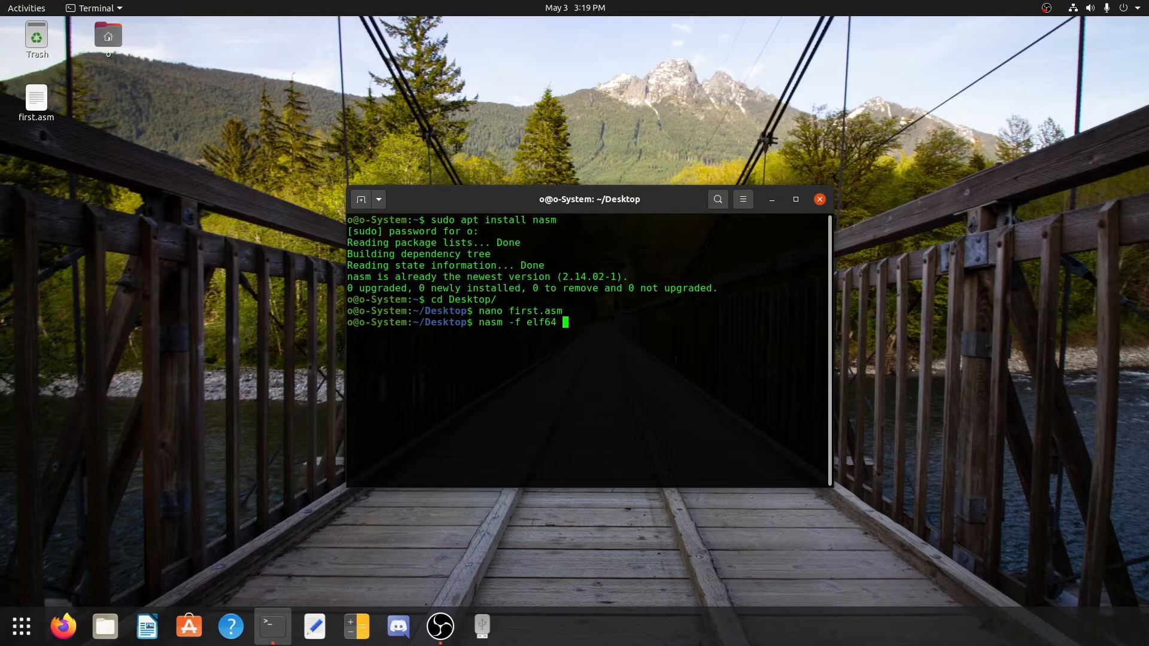
{"action": "type", "text": "first.asm"}
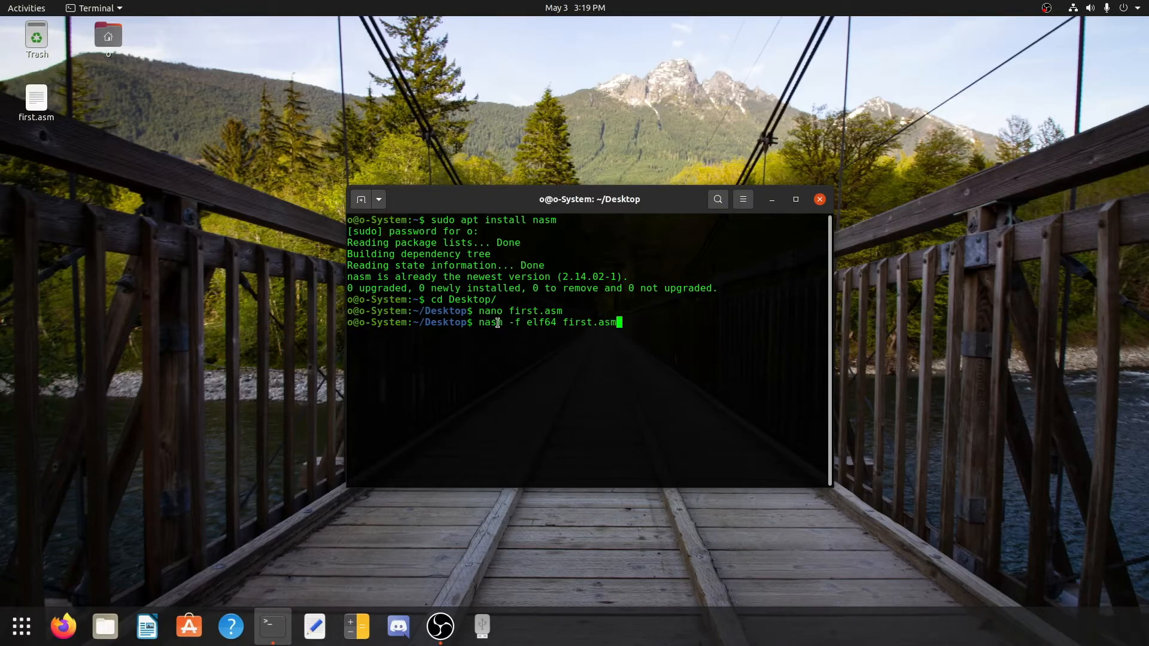
{"action": "mouse_move", "coordinate": [589, 351]}
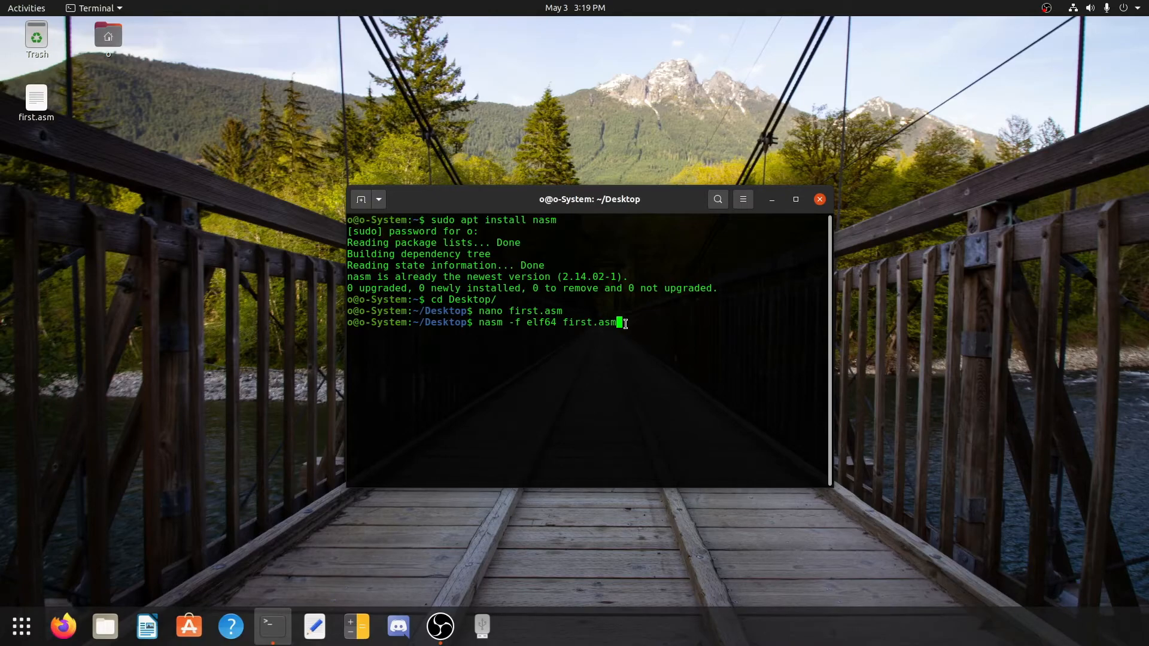
{"action": "double_click", "coordinate": [573, 322]}
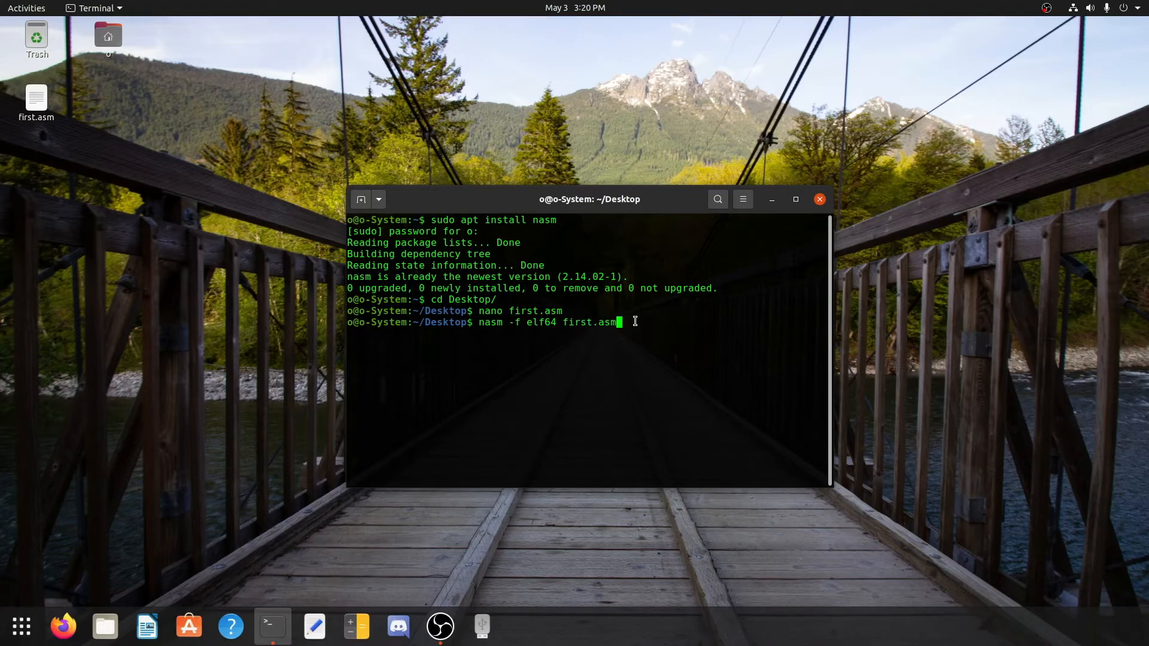
{"action": "key", "text": "Return"}
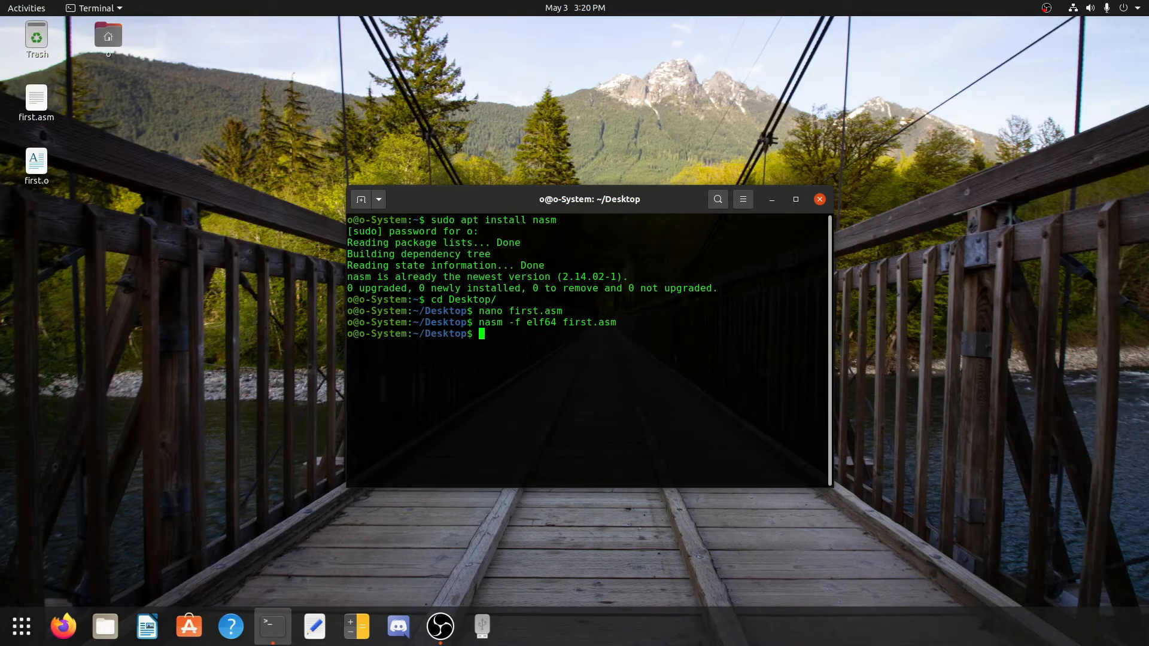
- Link the object file with 'ld first.o' to create the a.out executable
{"action": "left_click", "coordinate": [36, 162]}
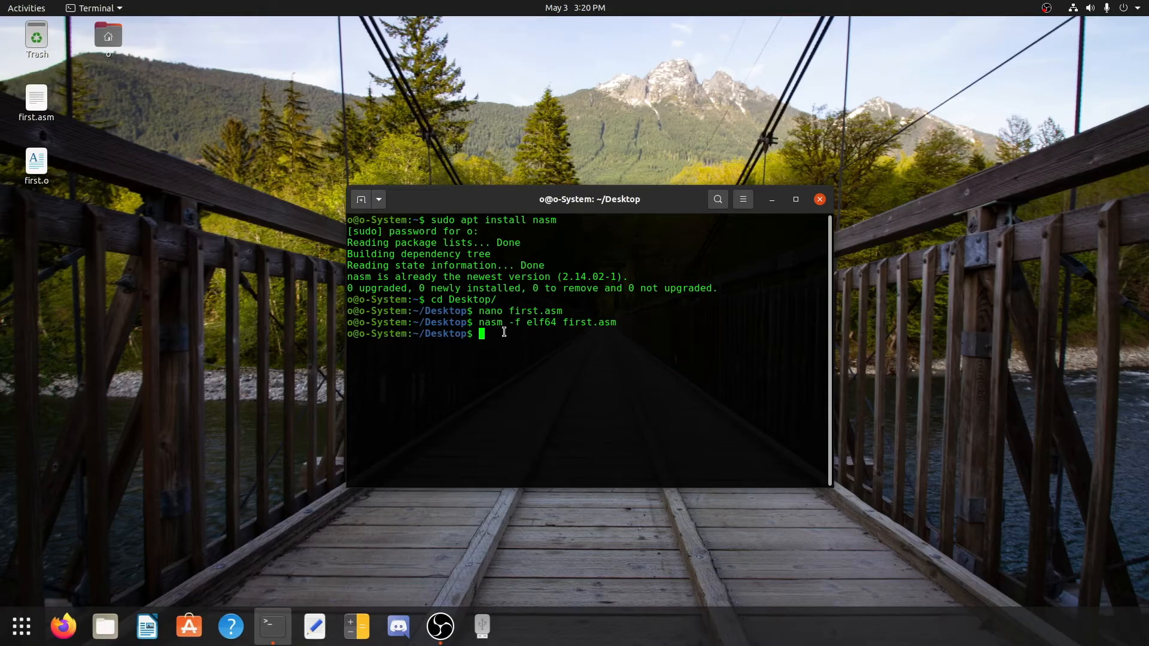
{"action": "type", "text": "ld fi"}
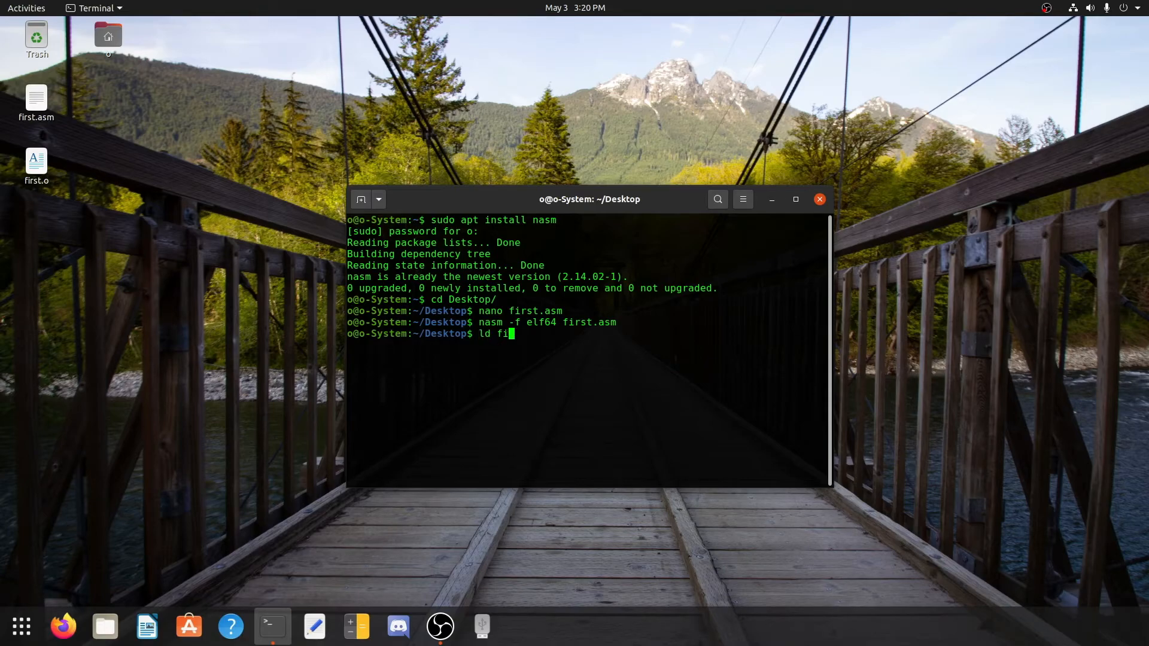
{"action": "type", "text": "rst.o"}
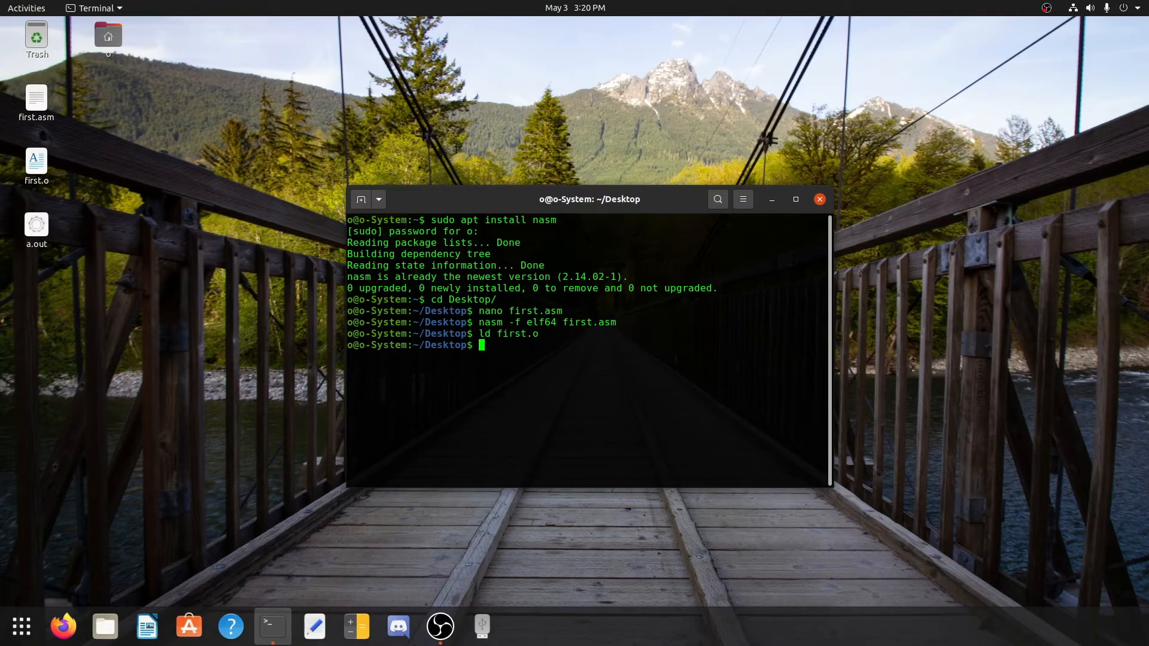
- Prepare './a.out' at the prompt to run the Hello World executable
{"action": "left_click", "coordinate": [36, 226]}
{"action": "type", "text": "."}
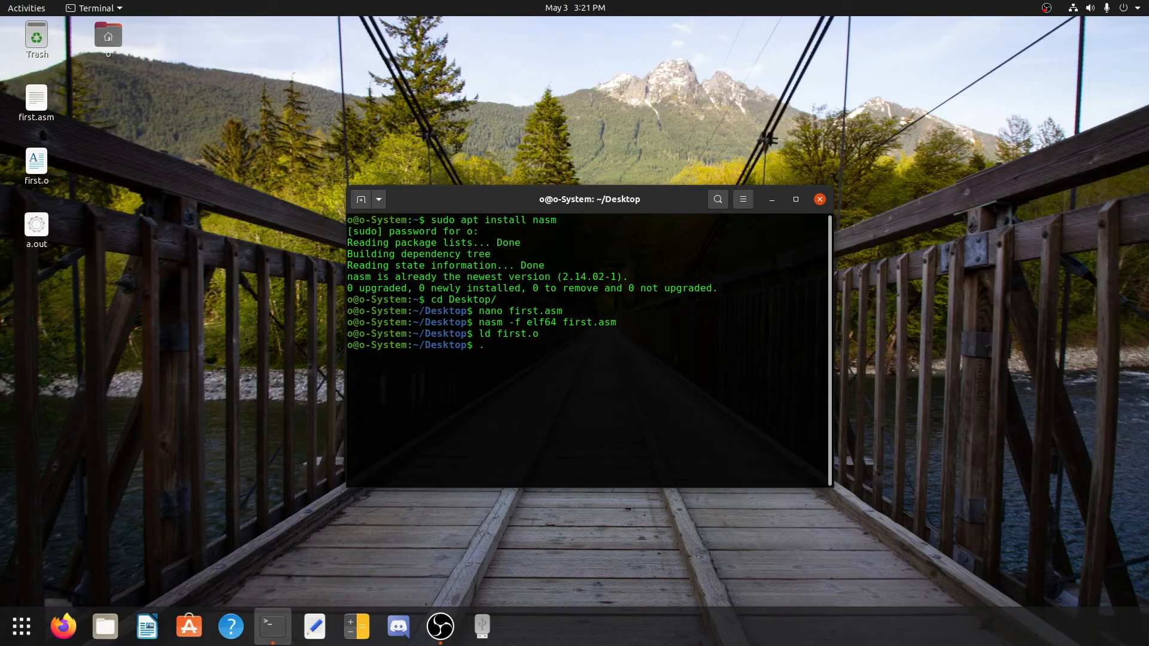
{"action": "type", "text": "/a"}
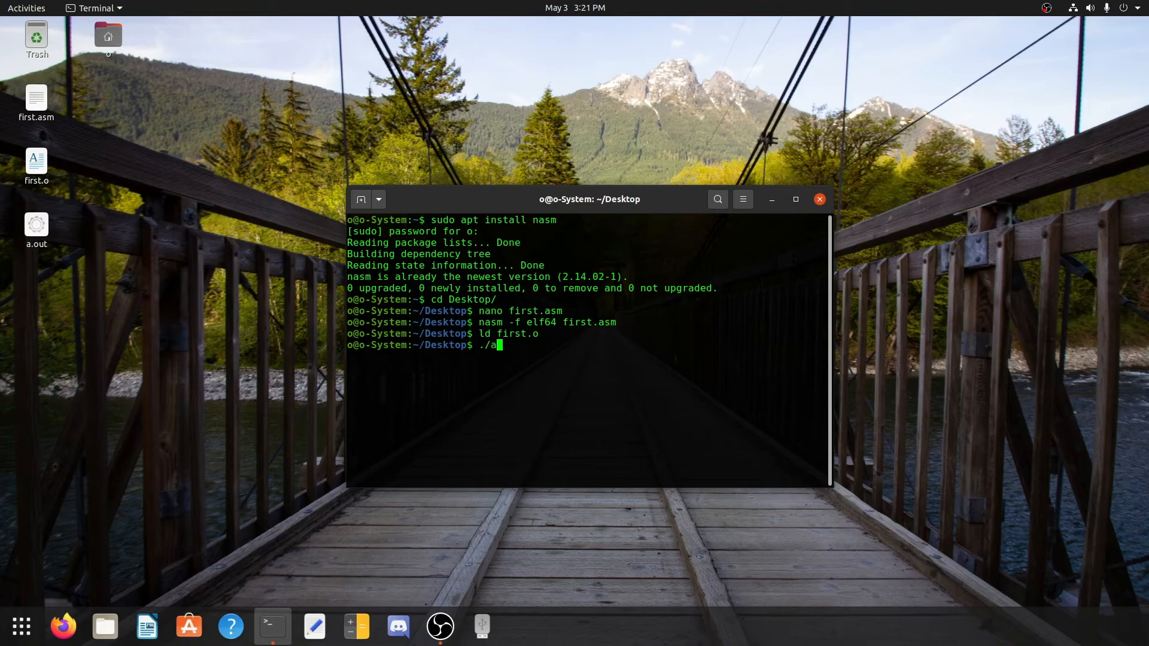
{"action": "type", "text": ".out"}
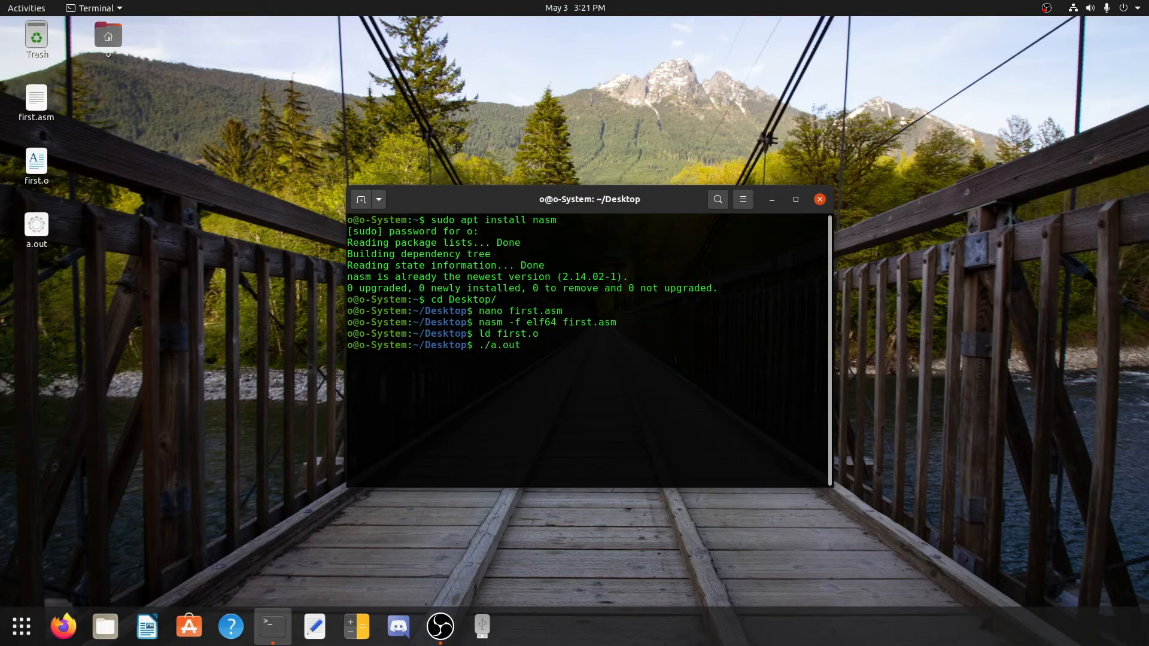